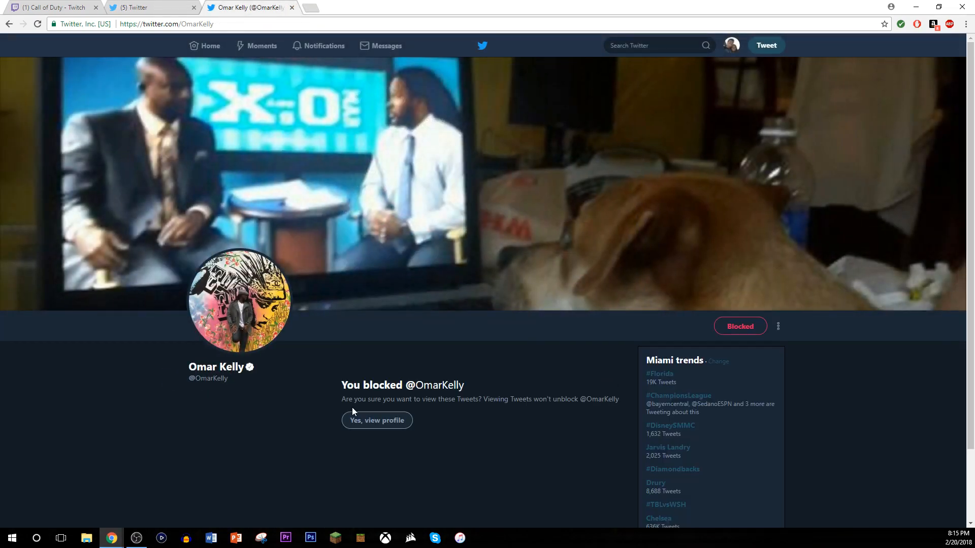
Step: Go back to the home timeline and read the Dolphins' Jarvis Landry franchise-tag tweet and its replies
left_click(209, 45)
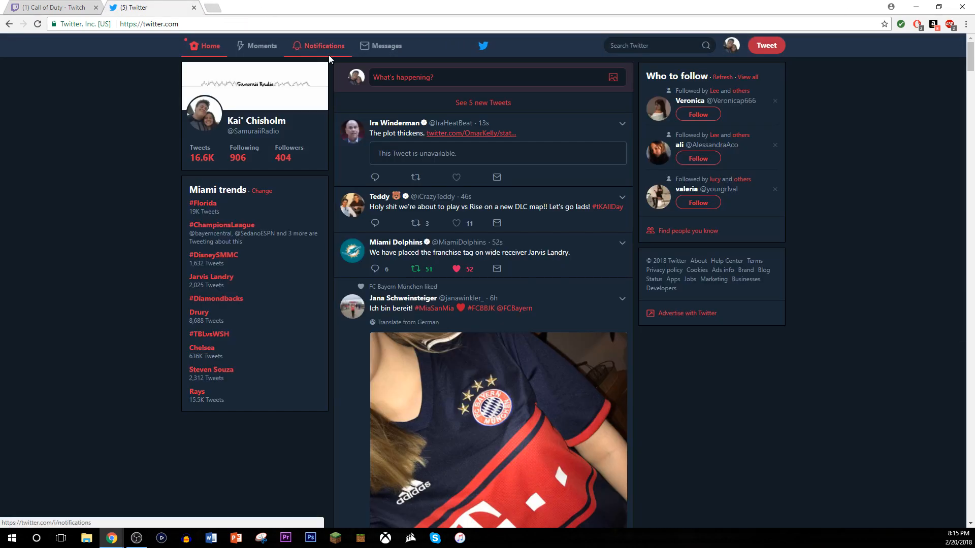
left_click(469, 252)
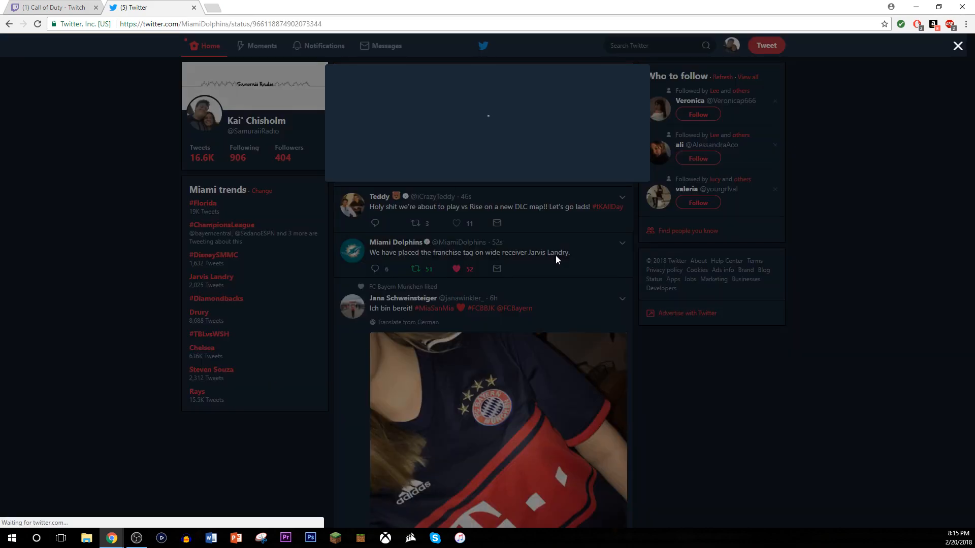
left_click(469, 253)
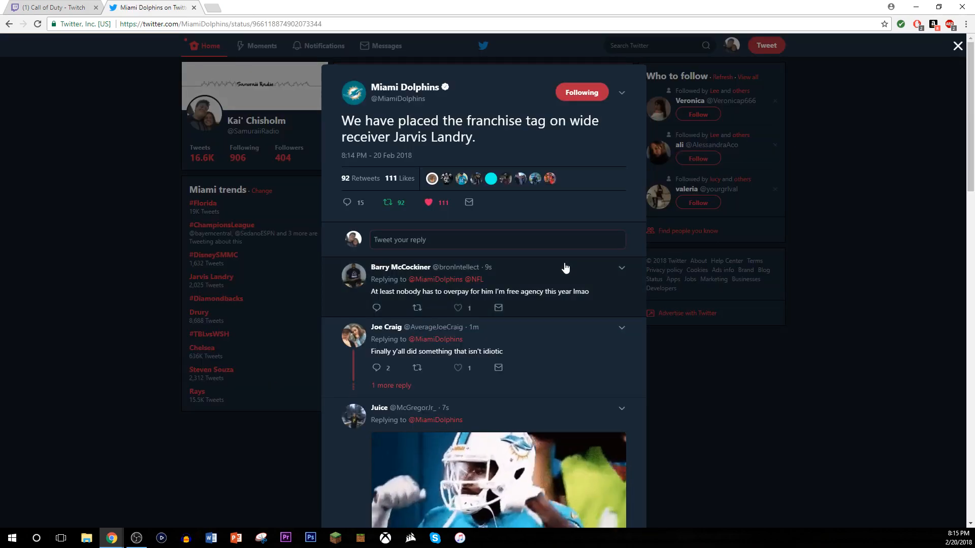
scroll("down", 3)
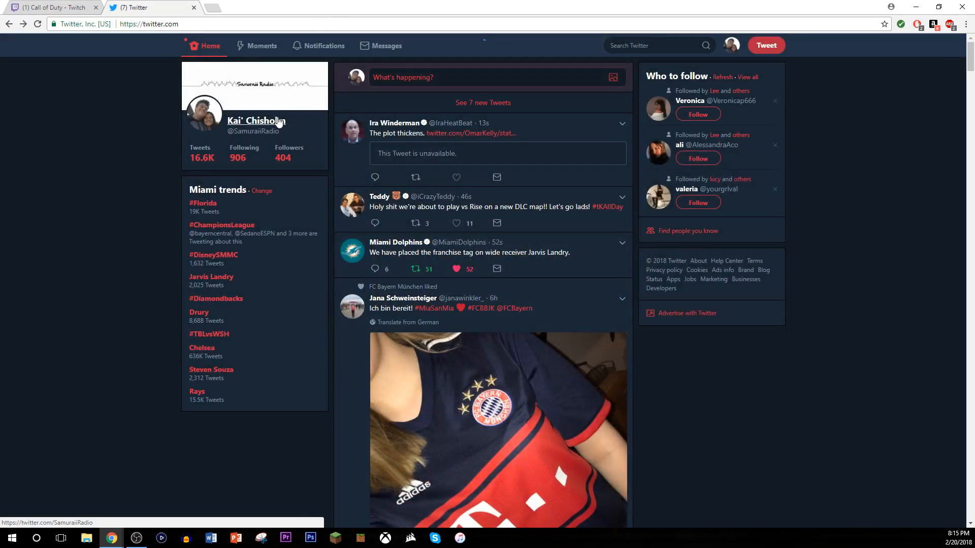
Step: On your own profile, open Adam Beasley's report on Landry's non-exclusive franchise tag and its replies
left_click(256, 121)
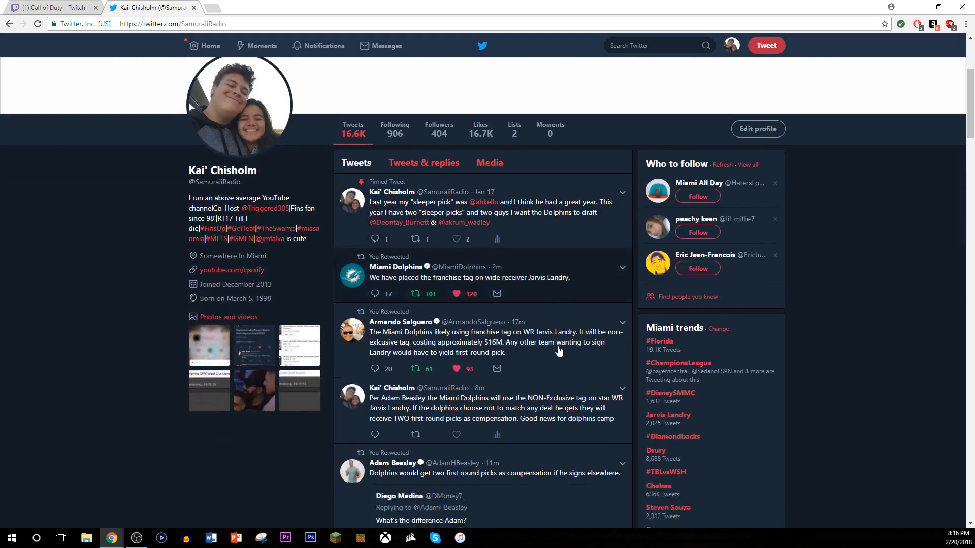
scroll("down", 3)
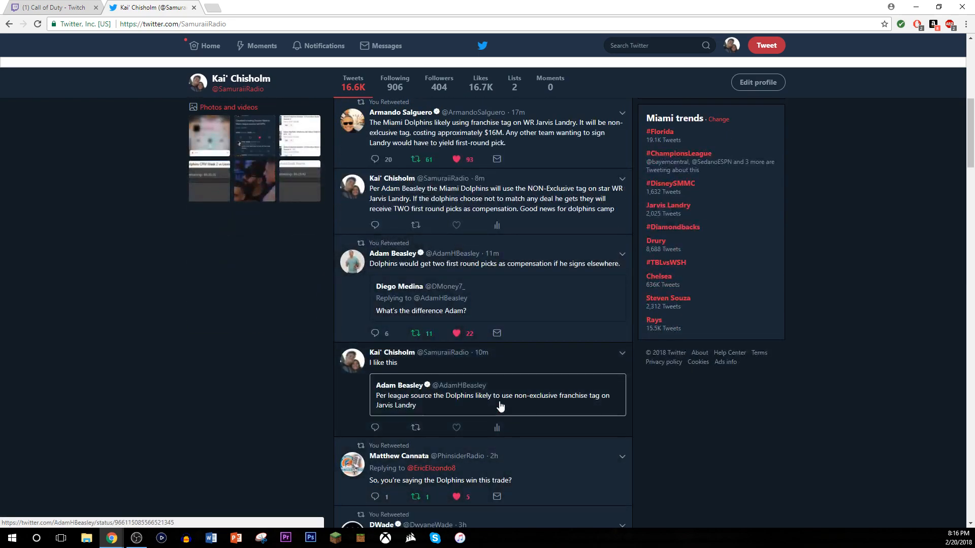
left_click(492, 400)
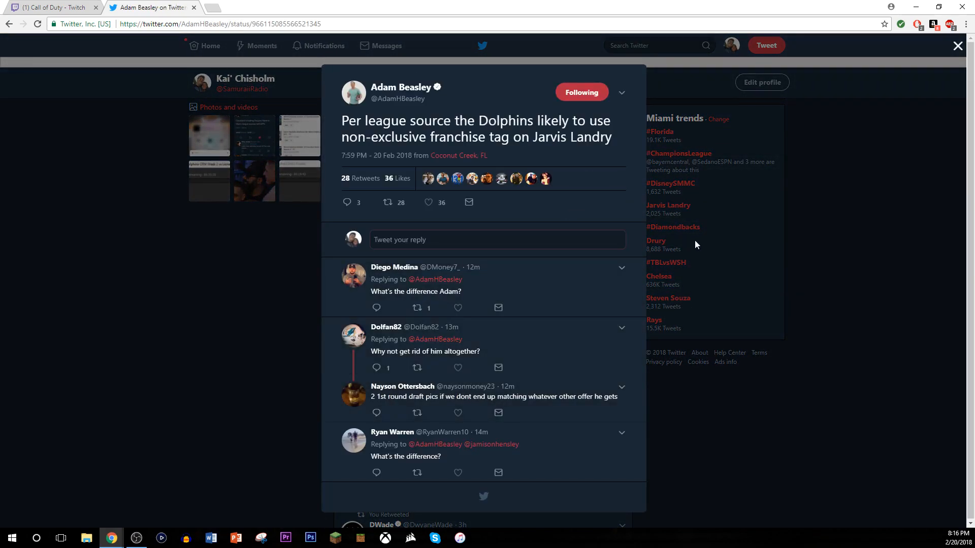
left_click(958, 45)
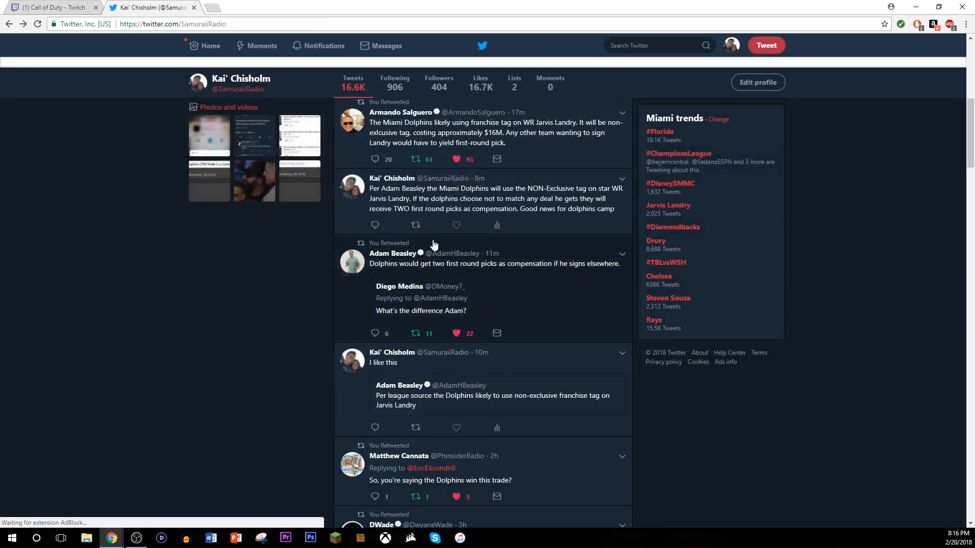
left_click(498, 263)
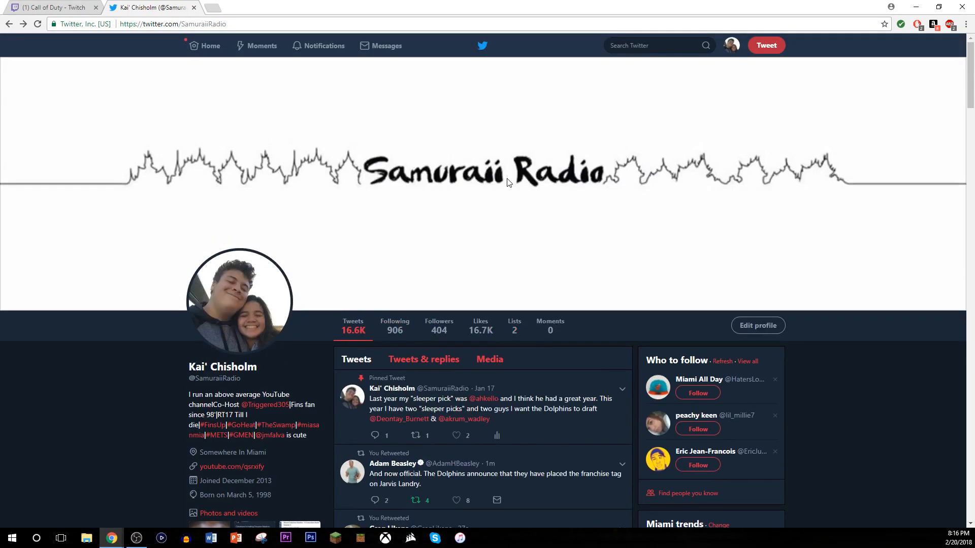
scroll("down", 3)
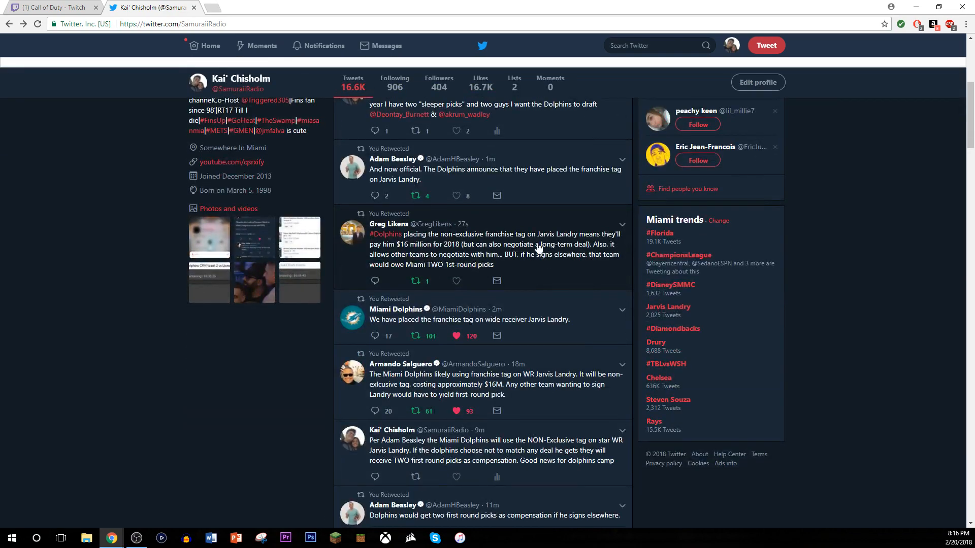
mouse_move(474, 264)
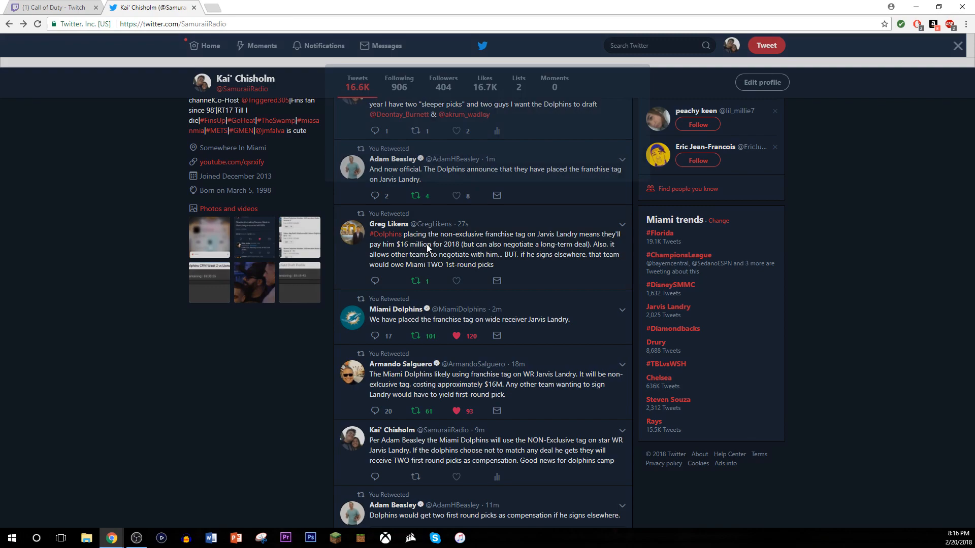
left_click(491, 244)
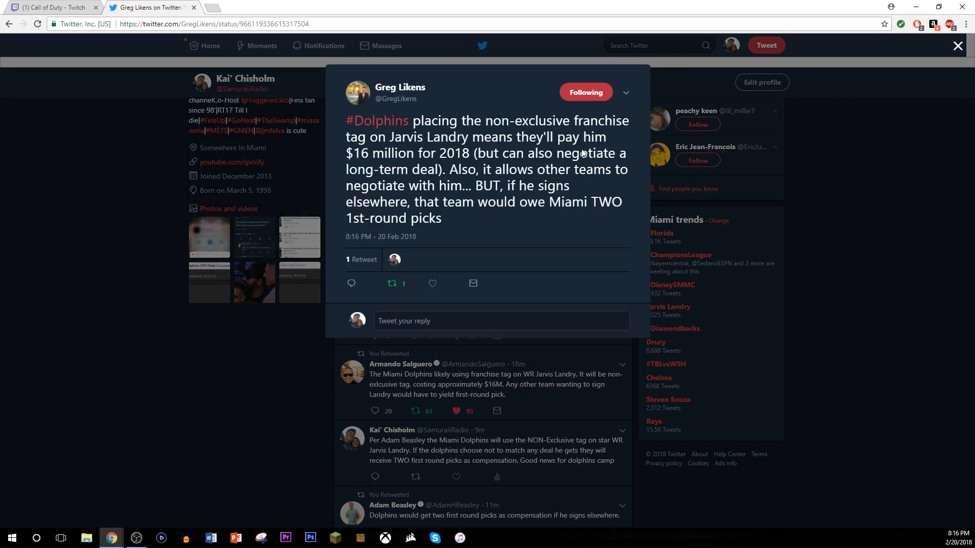
mouse_move(628, 171)
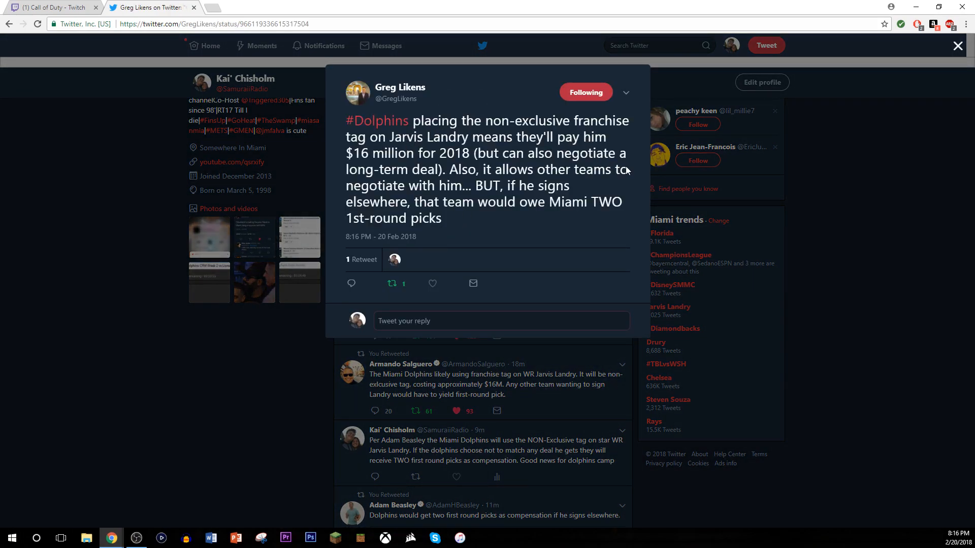
mouse_move(692, 211)
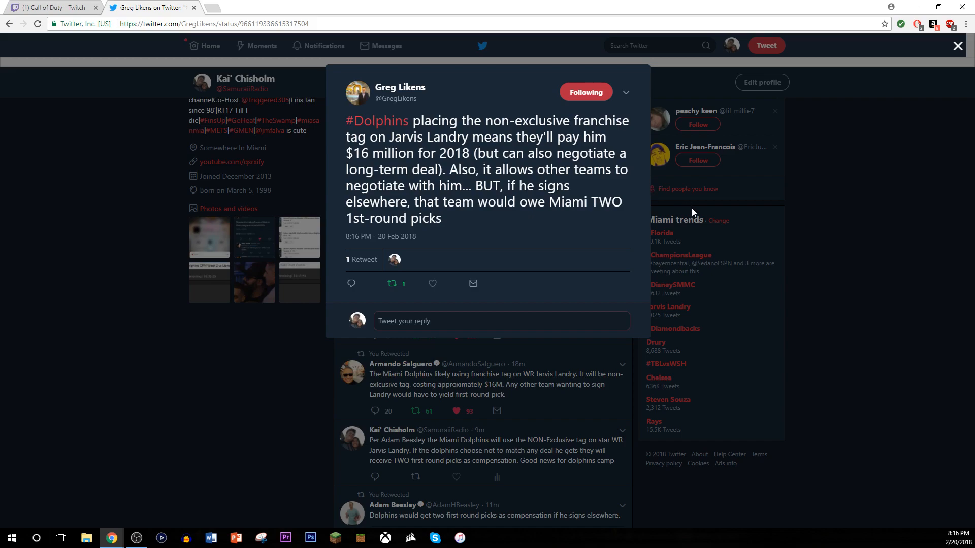
mouse_move(754, 225)
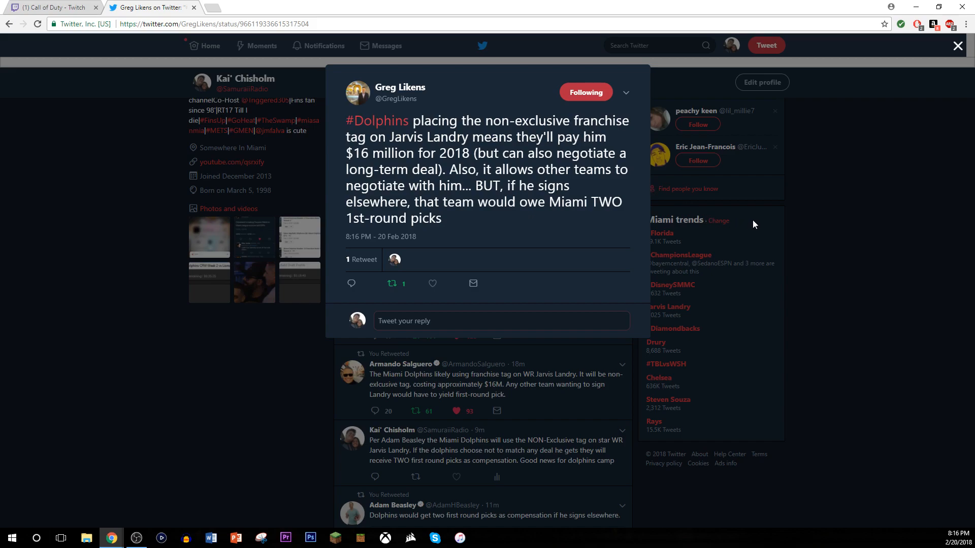
mouse_move(751, 227)
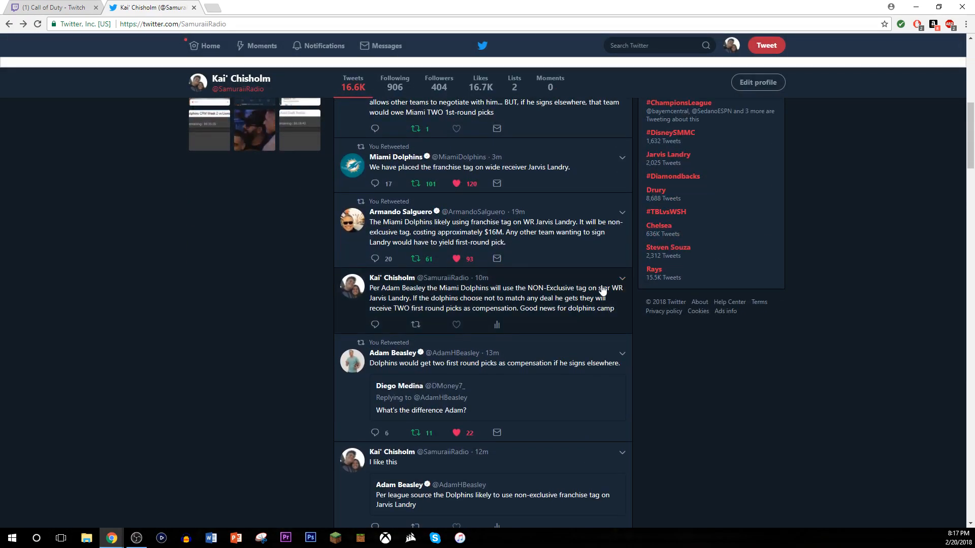
left_click(485, 299)
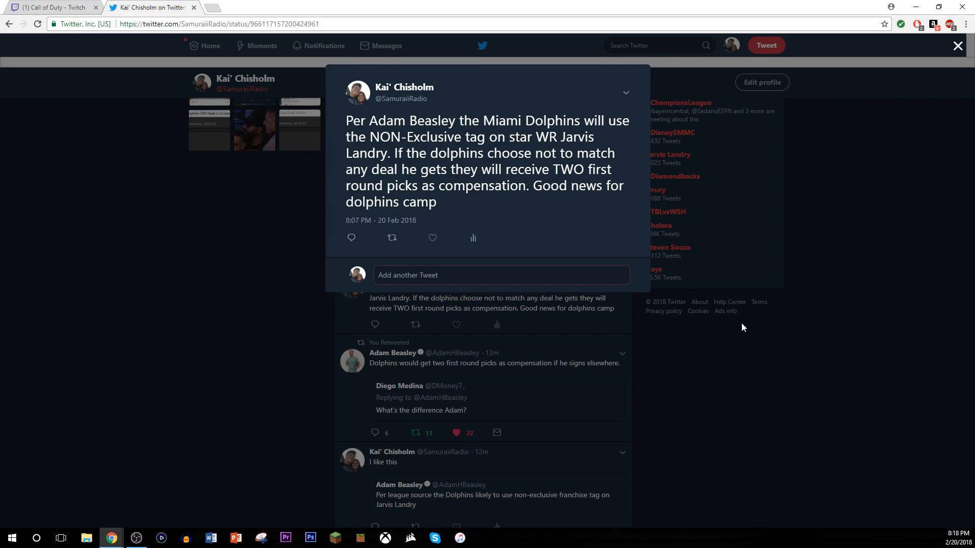
left_click(957, 45)
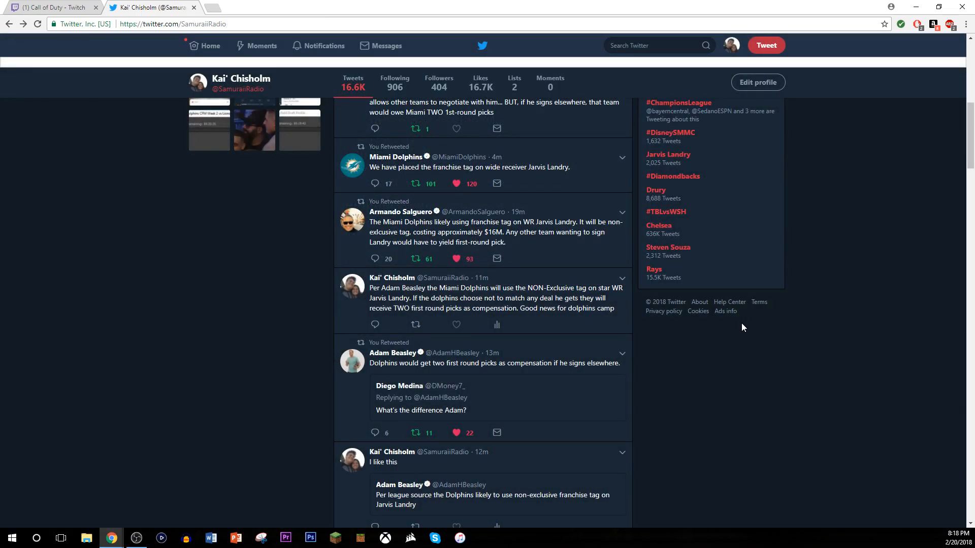